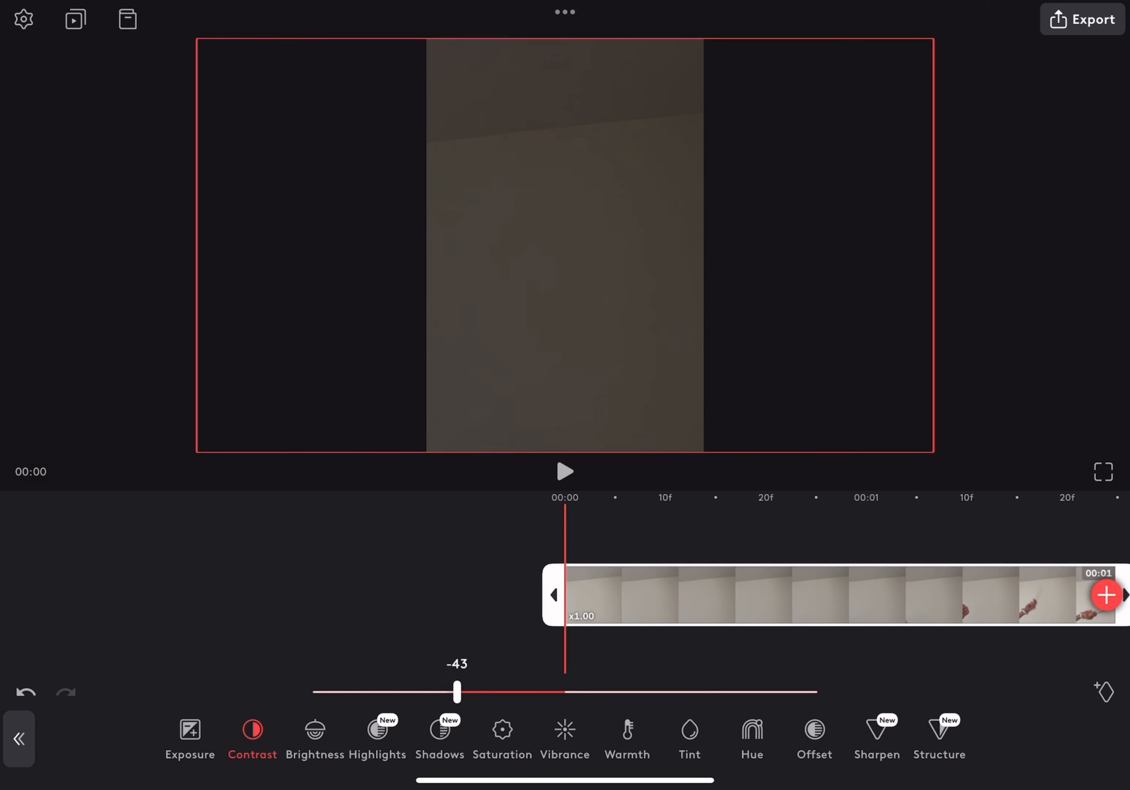
# Step: Pull Brightness to -100 and lower Contrast and Exposure, then confirm the adjustments
pyautogui.click(502, 729)
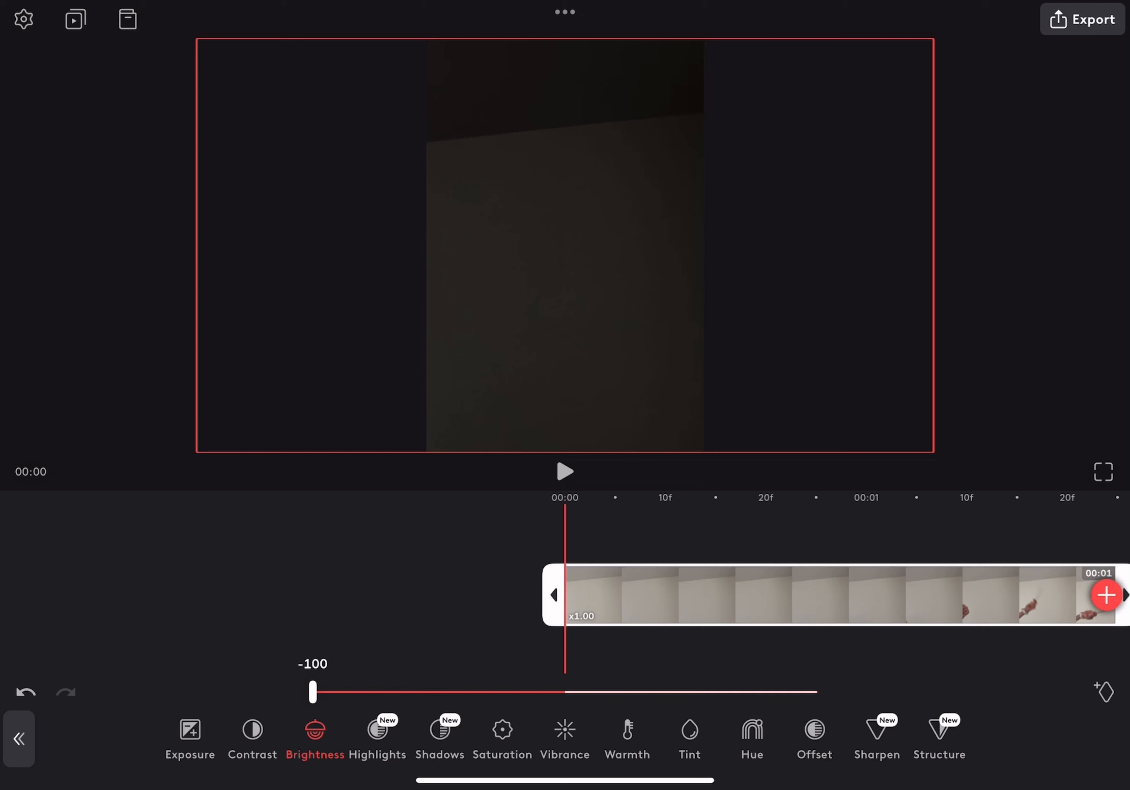
pyautogui.click(252, 735)
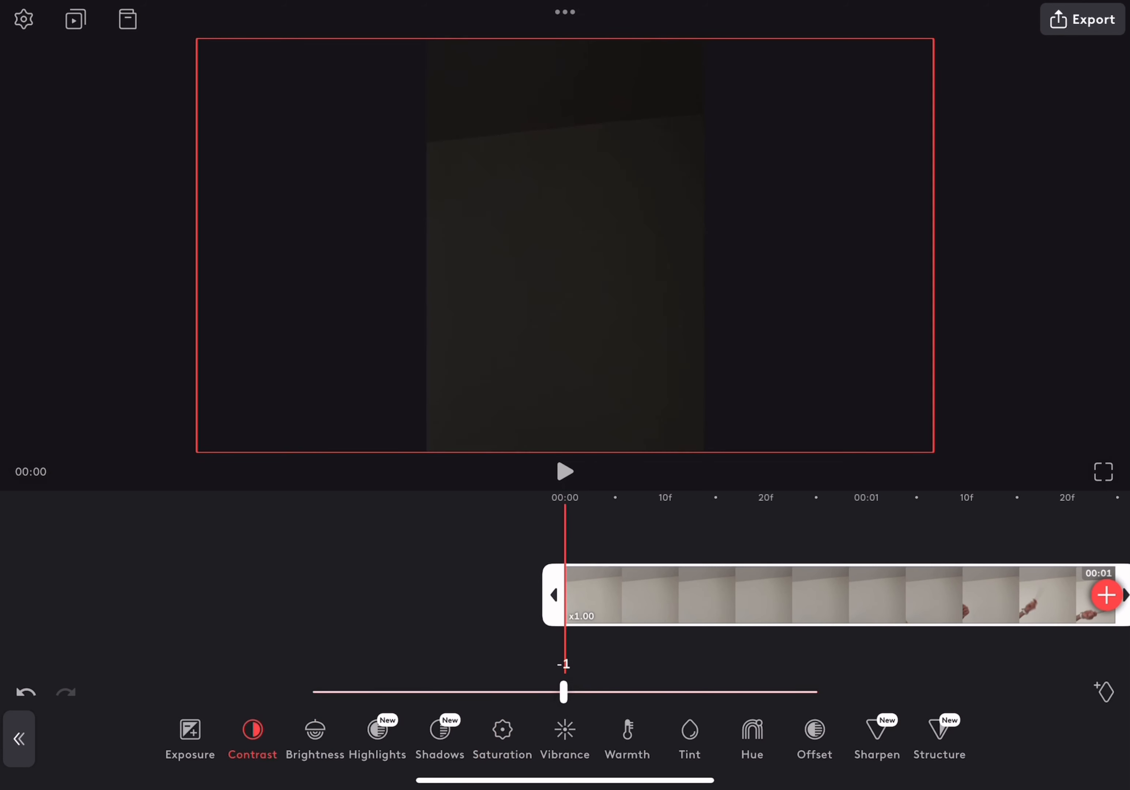
pyautogui.click(189, 736)
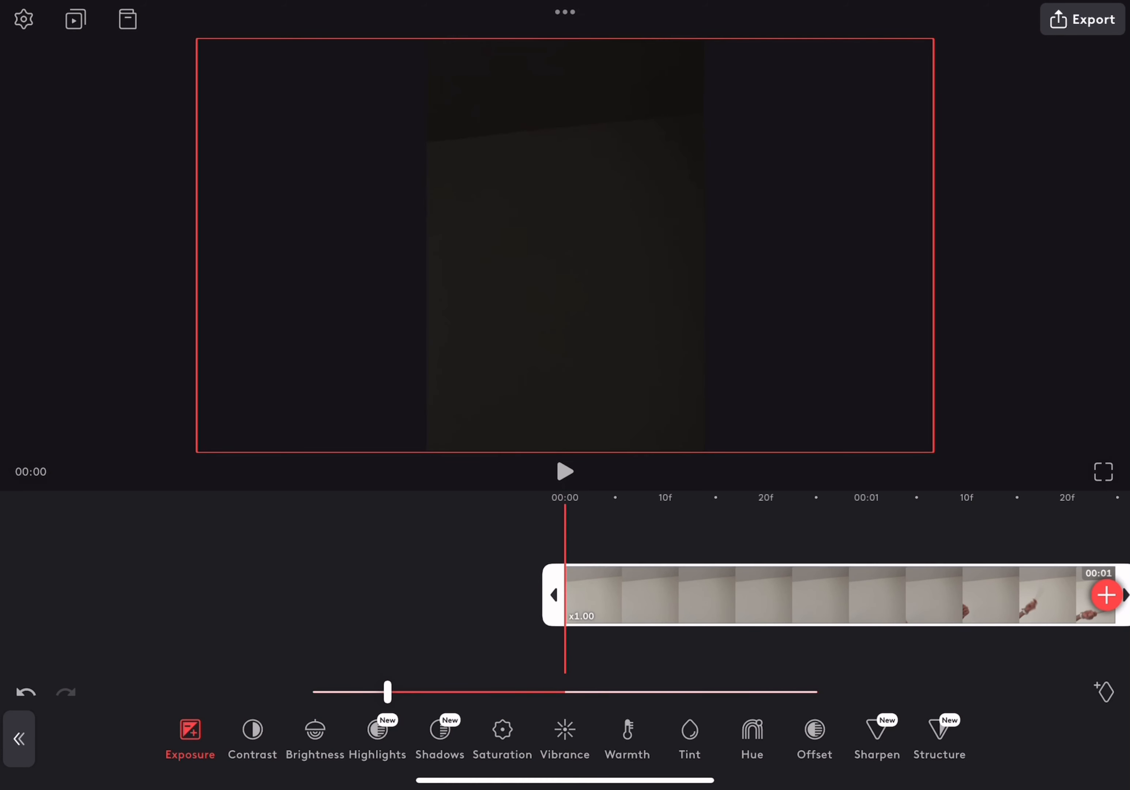
pyautogui.click(752, 733)
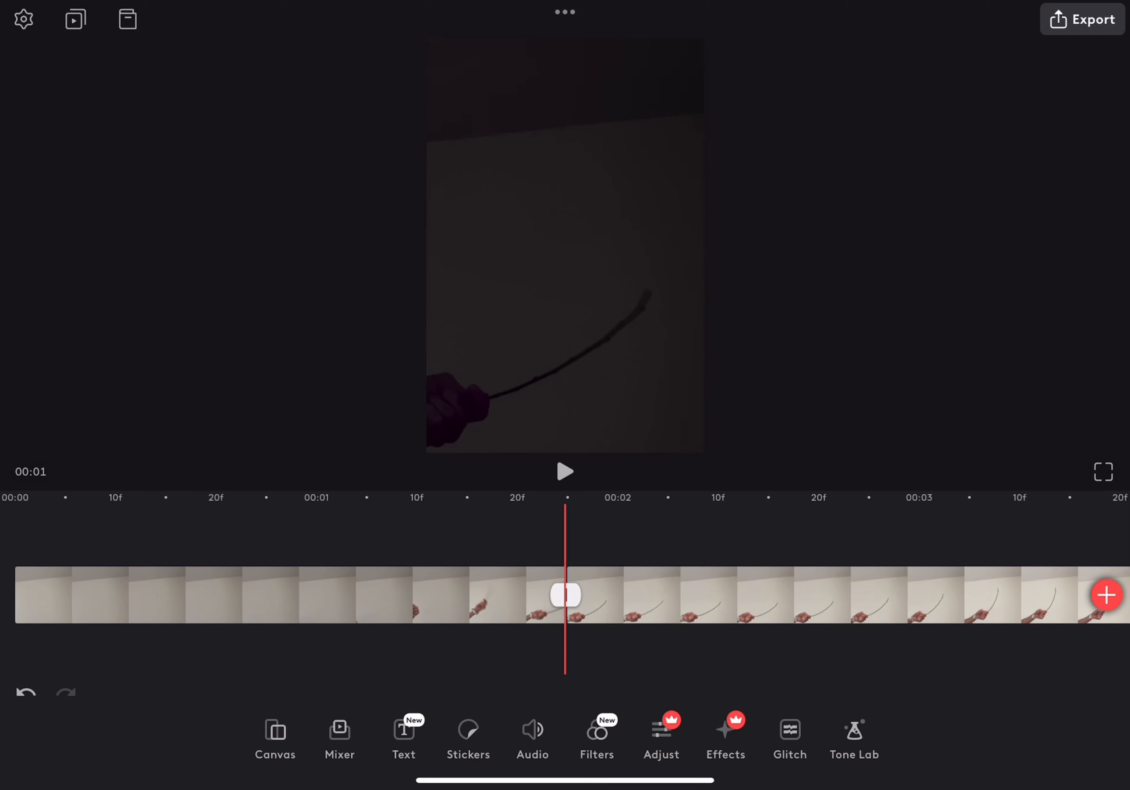
# Step: Apply the Lens Flare effect and keyframe it onto the wand tip across the clip
pyautogui.click(725, 735)
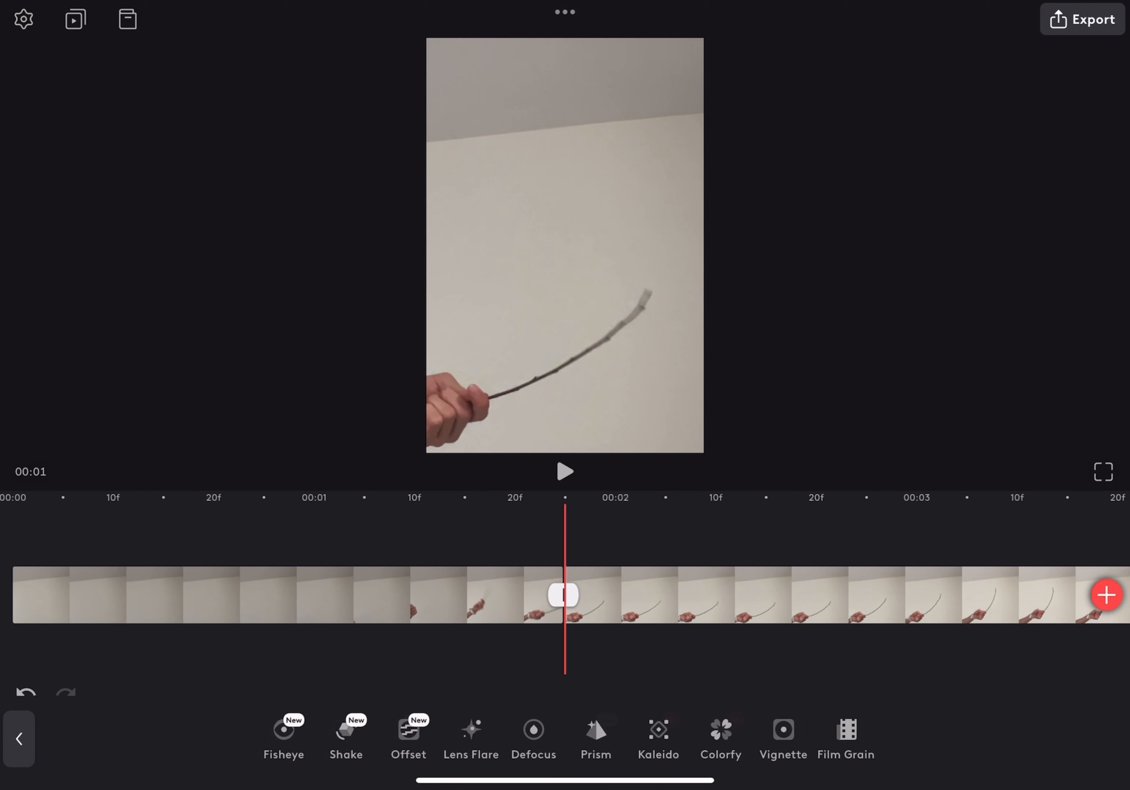
pyautogui.click(471, 735)
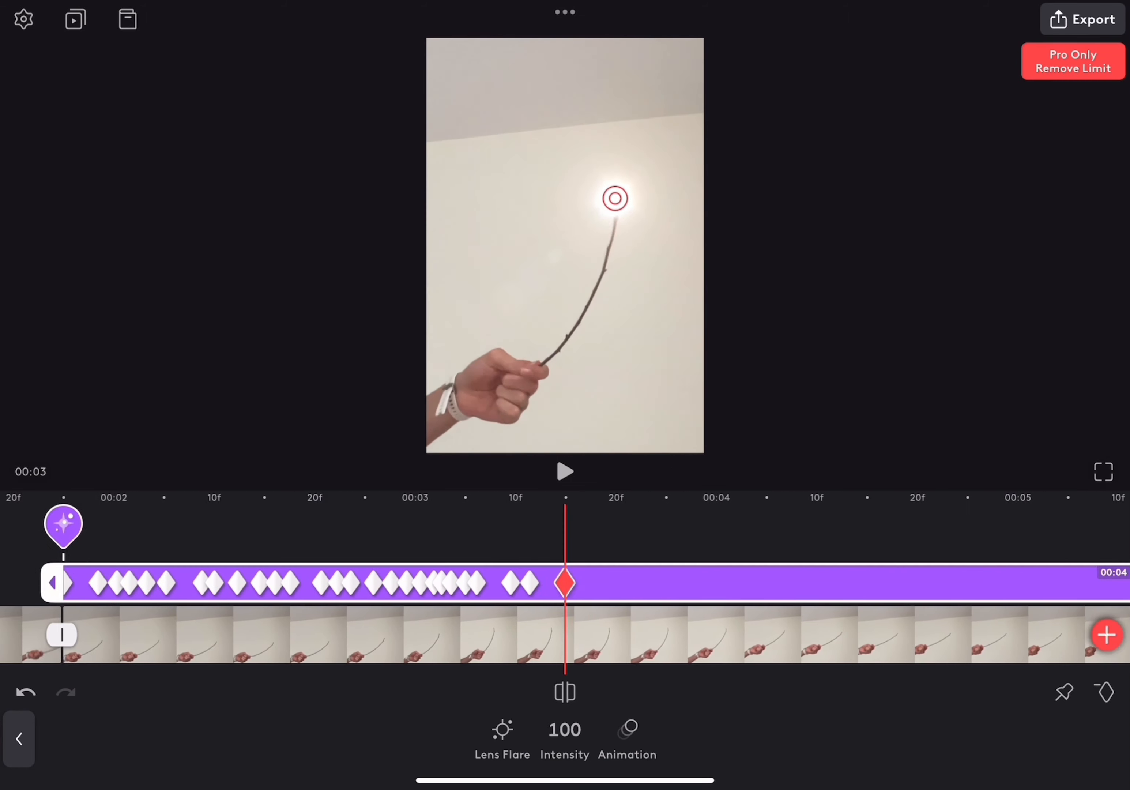
pyautogui.hscroll(3)
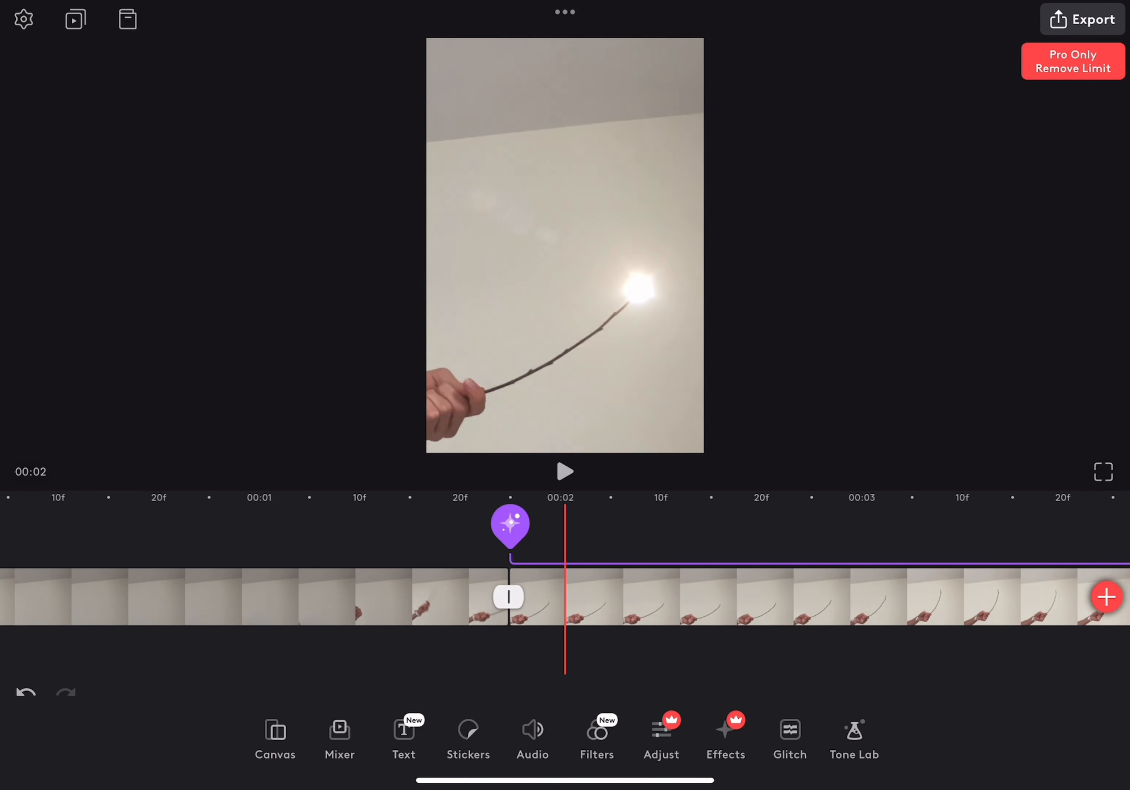
# Step: Select the bright overlay clip and give it a Radial mask centred on the wand tip
pyautogui.click(564, 470)
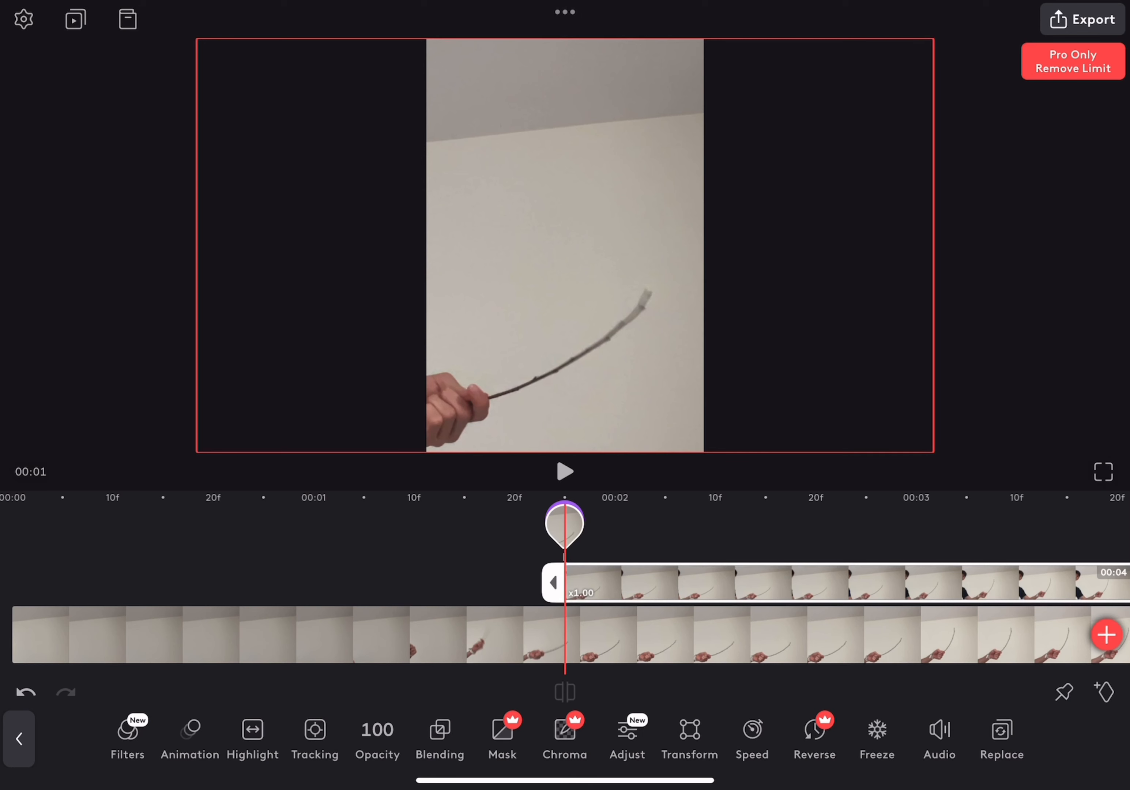
pyautogui.click(502, 736)
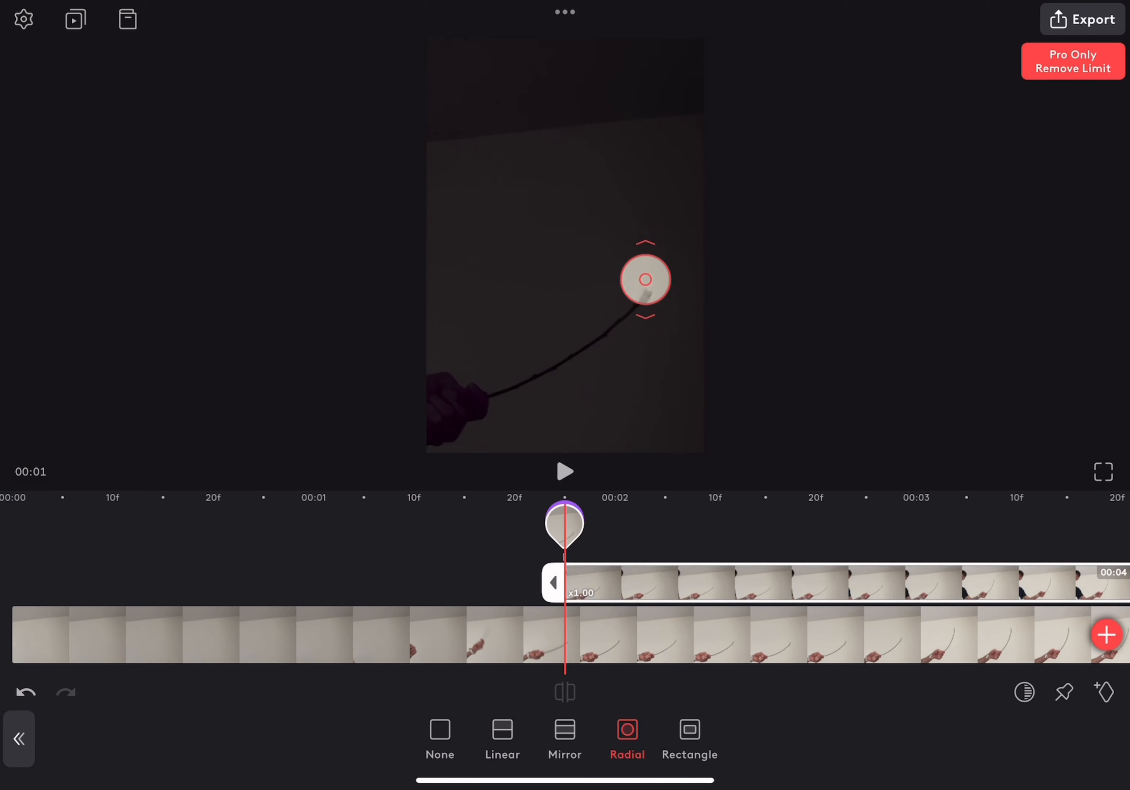